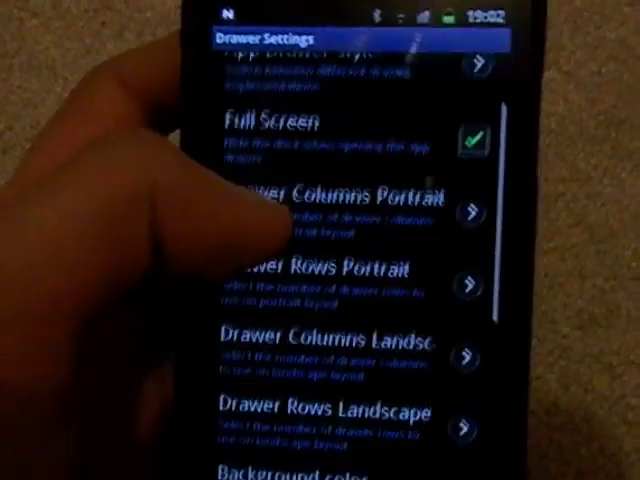
Adjust the portrait drawer column count in Drawer Settings
{"action": "left_click", "coordinate": [300, 56]}
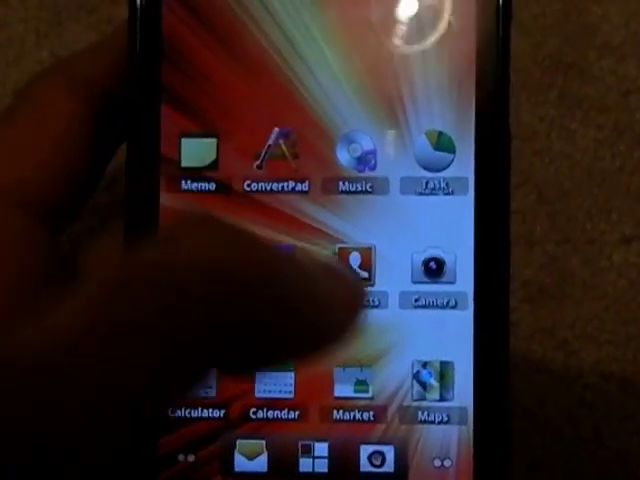
Scroll through the full-screen app drawer toward Task Manager
{"action": "scroll", "scroll_direction": "down", "scroll_amount": 3}
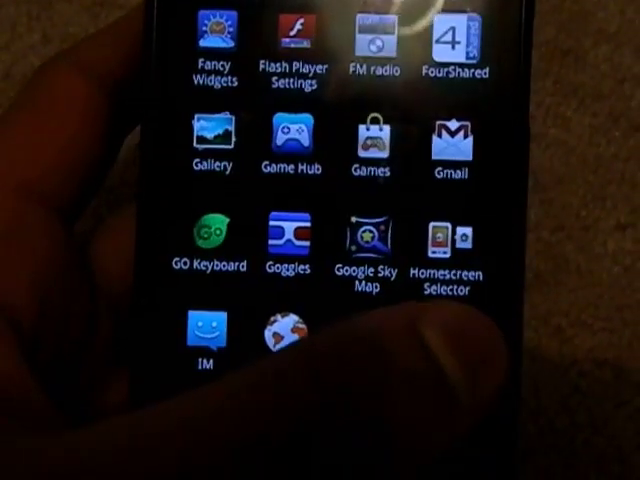
{"action": "scroll", "scroll_direction": "down", "scroll_amount": 3}
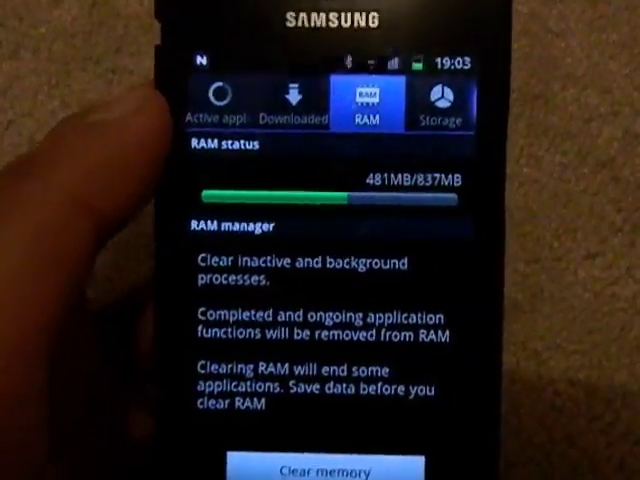
Show the RAM usage page and clear background processes from memory
{"action": "left_click", "coordinate": [212, 100]}
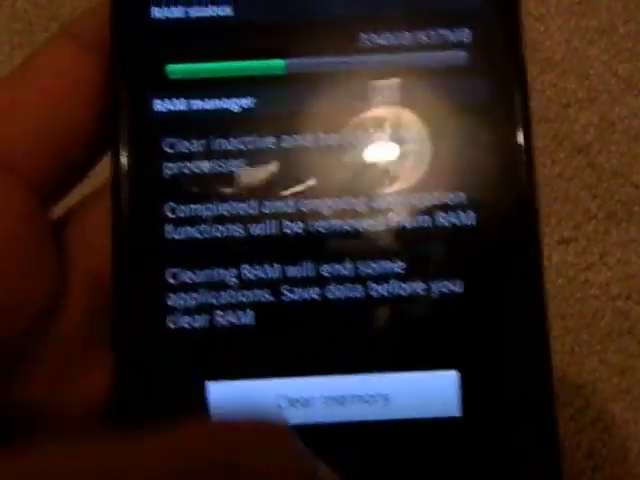
{"action": "left_click", "coordinate": [320, 404]}
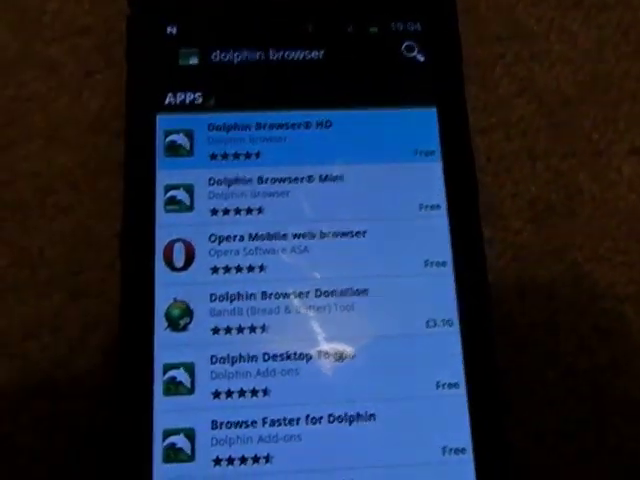
Select the Dolphin Browser HD listing from the Market search results
{"action": "left_click", "coordinate": [280, 136]}
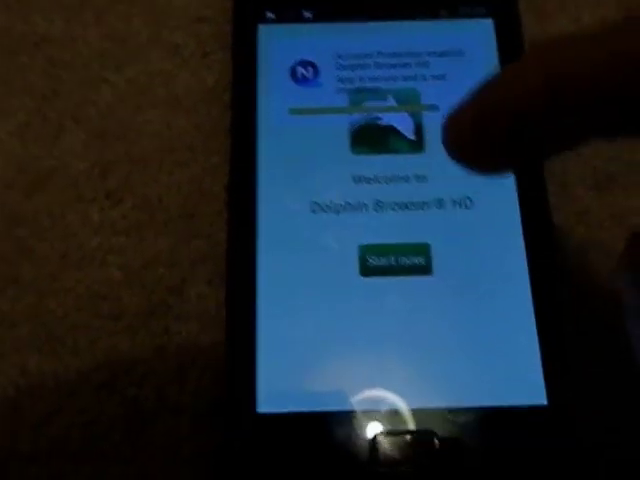
Start Dolphin Browser HD setup and accept its Terms of Use
{"action": "left_click", "coordinate": [390, 260]}
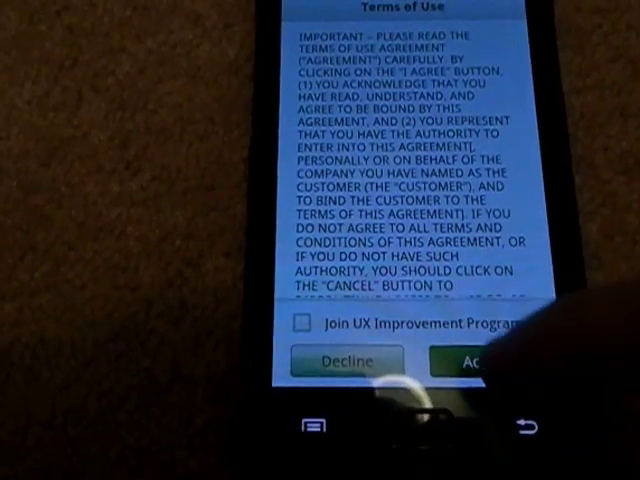
{"action": "left_click", "coordinate": [476, 360]}
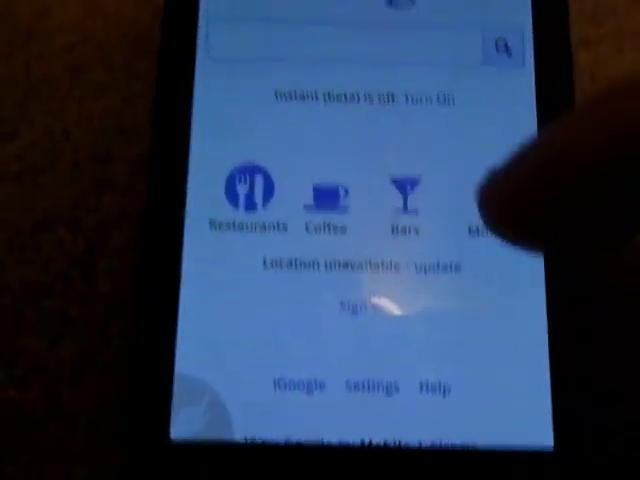
Scroll the Google page and switch to the Speed Dial view
{"action": "scroll", "scroll_direction": "down", "scroll_amount": 3}
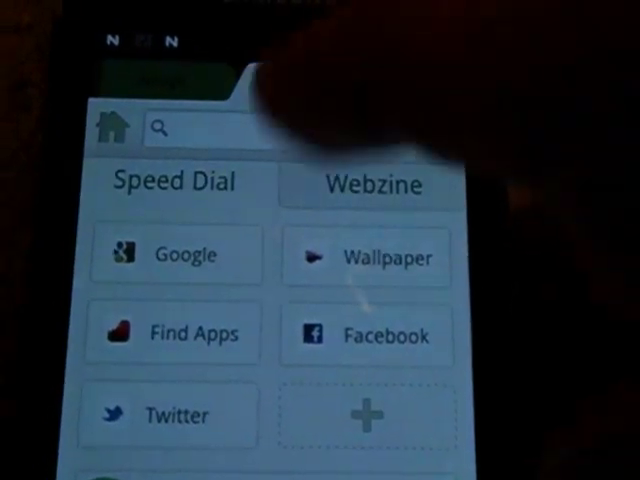
{"action": "left_click", "coordinate": [176, 256]}
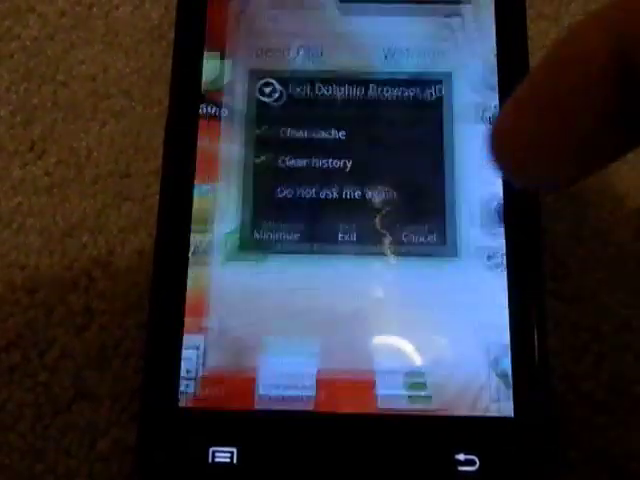
Confirm Exit in the Dolphin dialog to return to the home screen
{"action": "left_click", "coordinate": [344, 236]}
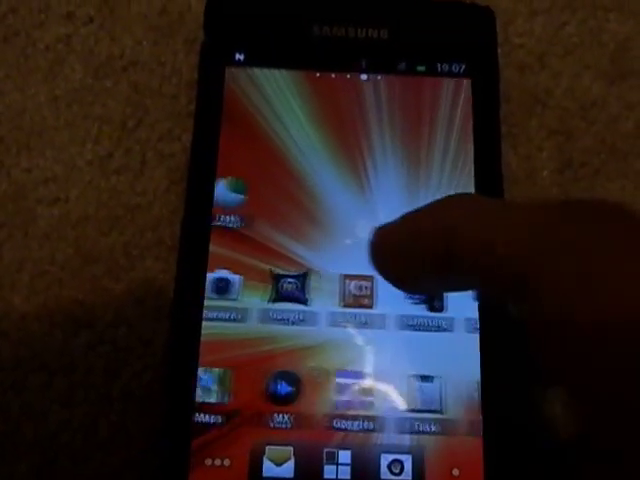
Swipe left across home screen pages toward the No-frills CPU Control icon
{"action": "scroll", "scroll_direction": "left", "scroll_amount": 3}
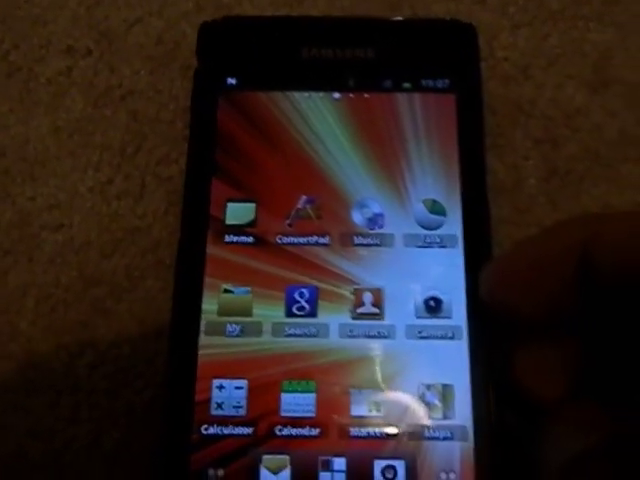
{"action": "scroll", "scroll_direction": "left", "scroll_amount": 3}
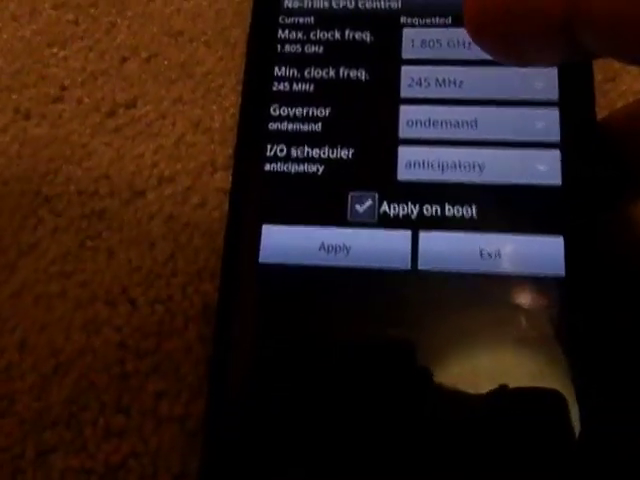
Set max CPU frequency to 1.024 GHz, apply it, and start Quadrant's full benchmark
{"action": "left_click", "coordinate": [464, 44]}
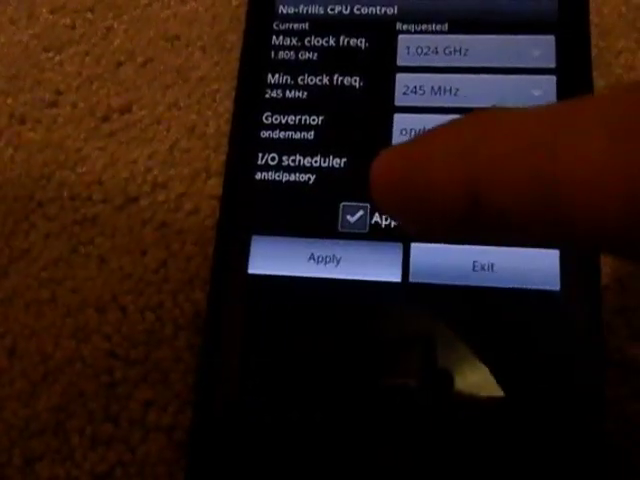
{"action": "left_click", "coordinate": [320, 260]}
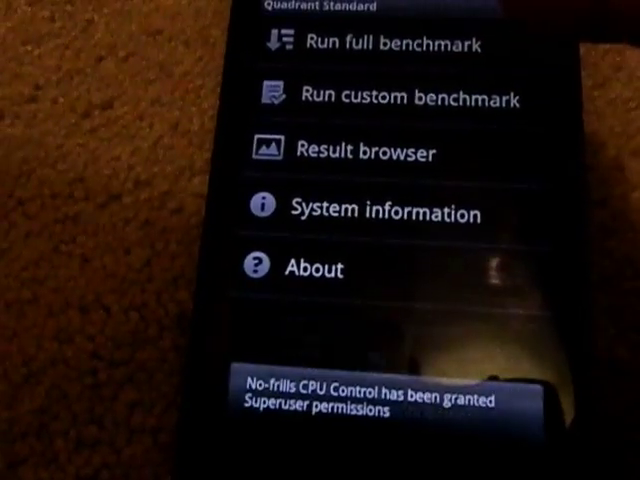
{"action": "left_click", "coordinate": [380, 42]}
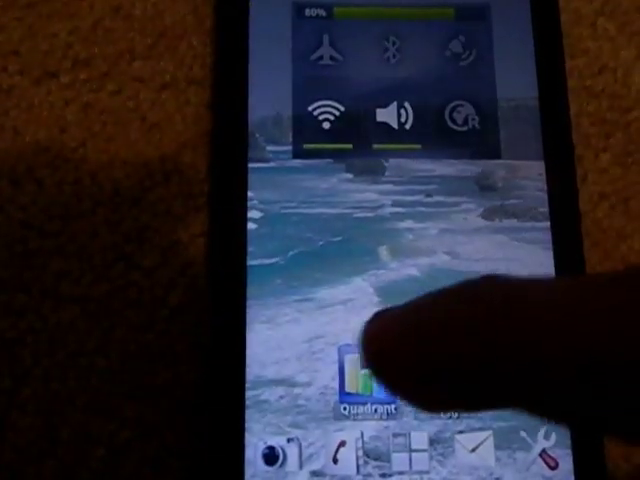
Force close the crashed Quadrant Standard, reopen it and run the full benchmark again
{"action": "left_click", "coordinate": [360, 376]}
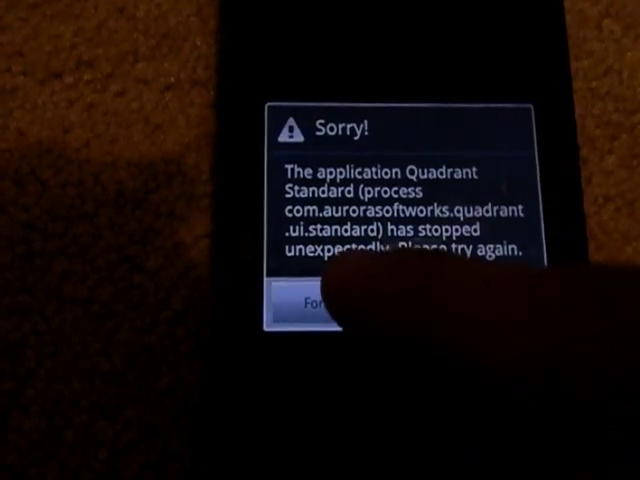
{"action": "left_click", "coordinate": [312, 304]}
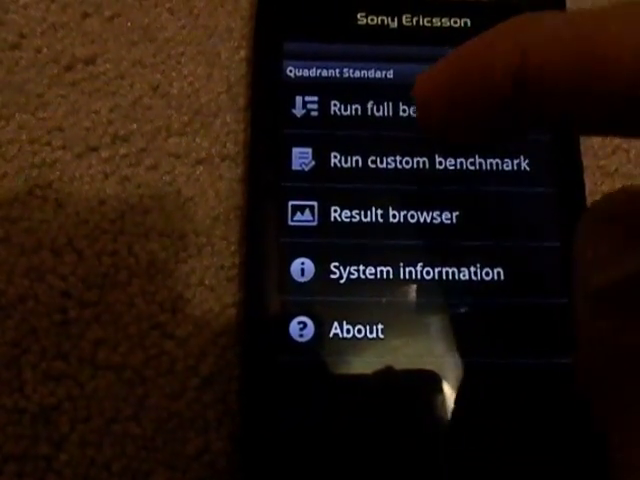
{"action": "left_click", "coordinate": [380, 110]}
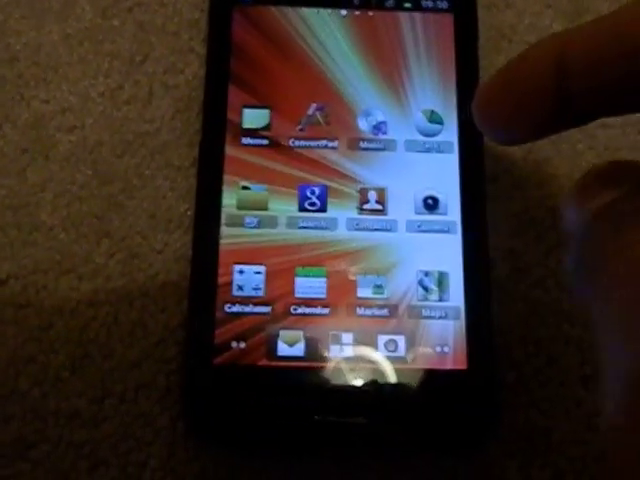
Set the Grass live wallpaper from the home screen's wallpaper choices and reopen them
{"action": "scroll", "scroll_direction": "left", "scroll_amount": 3}
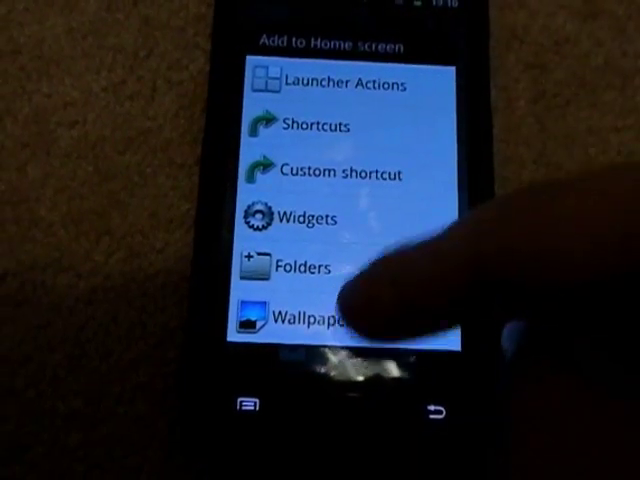
{"action": "left_click", "coordinate": [304, 320]}
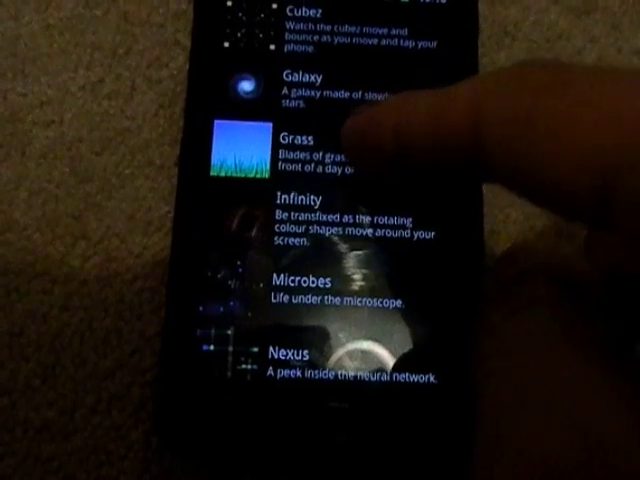
{"action": "left_click", "coordinate": [290, 150]}
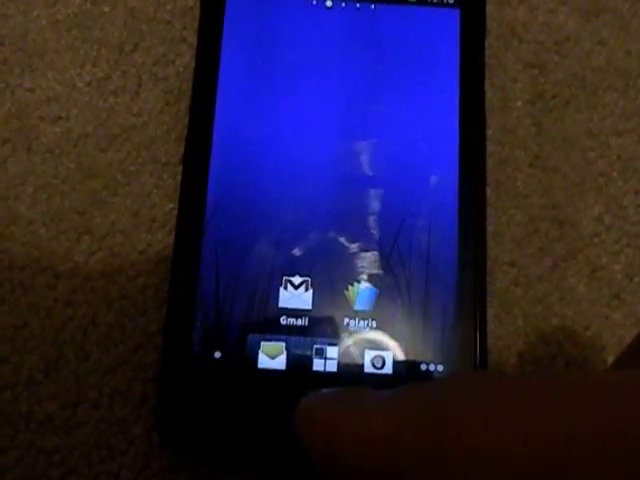
{"action": "left_click", "coordinate": [356, 300]}
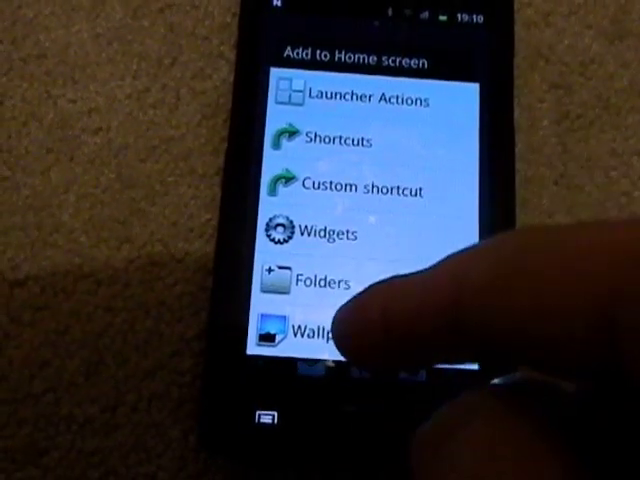
{"action": "left_click", "coordinate": [320, 330]}
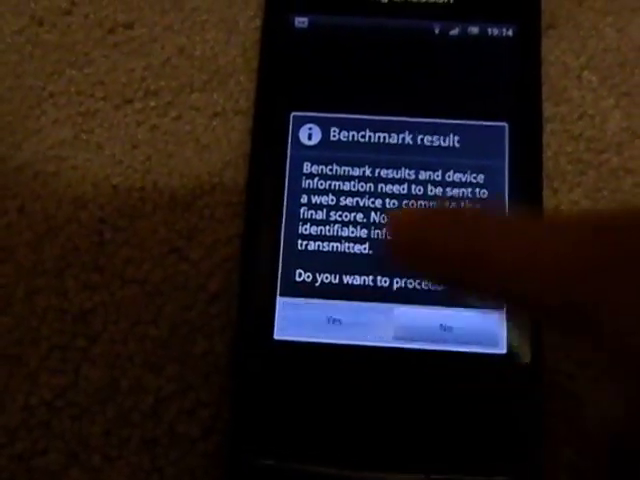
Dismiss the results prompt and raise the maximum clock frequency to 1.901 GHz
{"action": "left_click", "coordinate": [340, 328]}
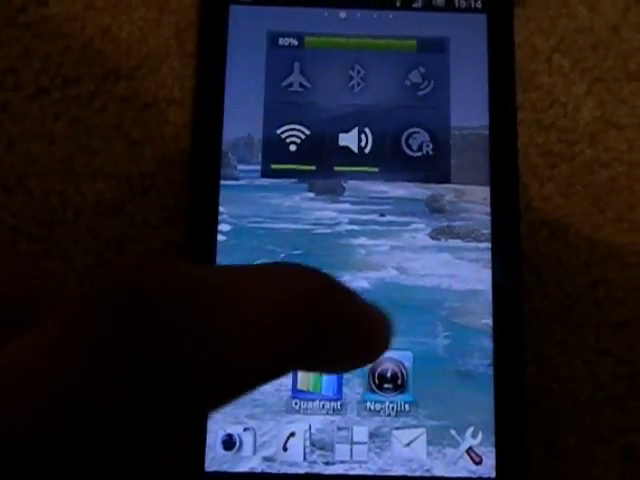
{"action": "left_click", "coordinate": [380, 384]}
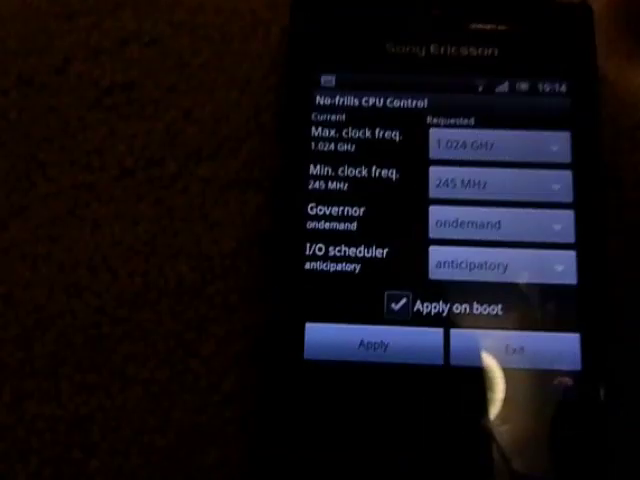
{"action": "left_click", "coordinate": [490, 144]}
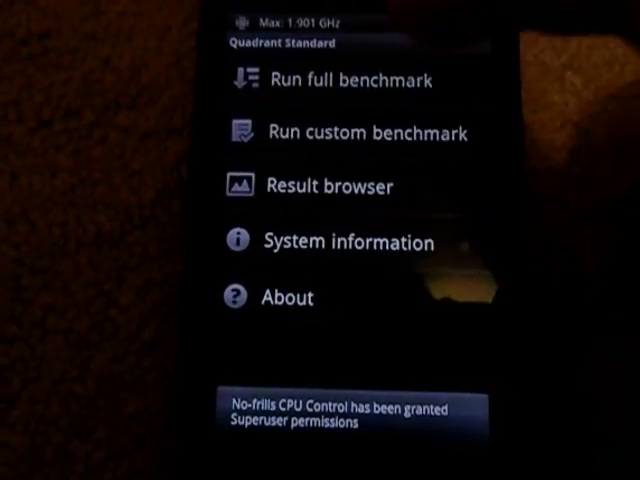
Run the full benchmark at 1.9 GHz and submit results to see the score chart
{"action": "left_click", "coordinate": [350, 80]}
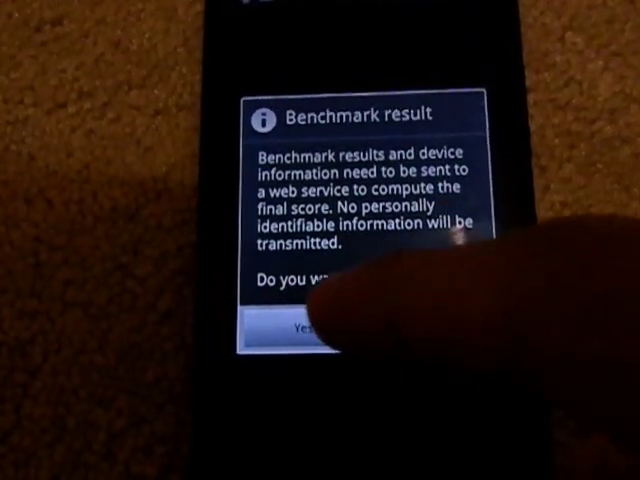
{"action": "left_click", "coordinate": [310, 328]}
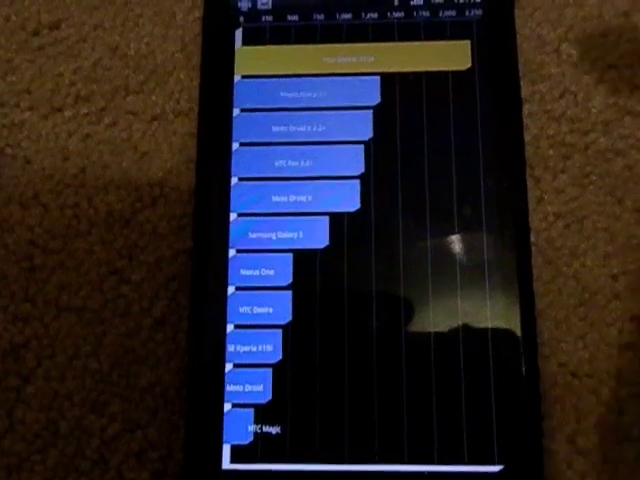